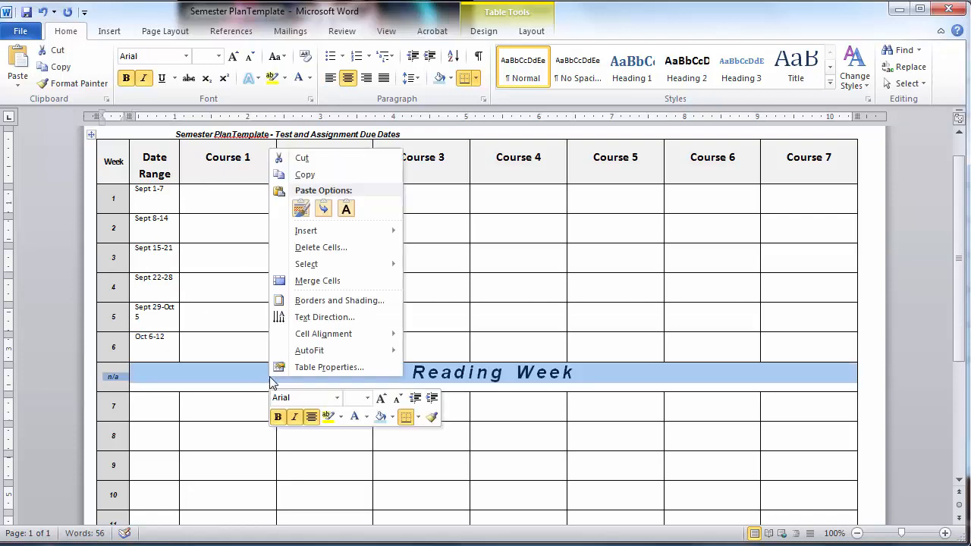
Step: Delete the Reading Week row and start entering weekly date ranges beginning 'Mon Sep'
left_click(322, 247)
type("Oct 27-Nov 2")
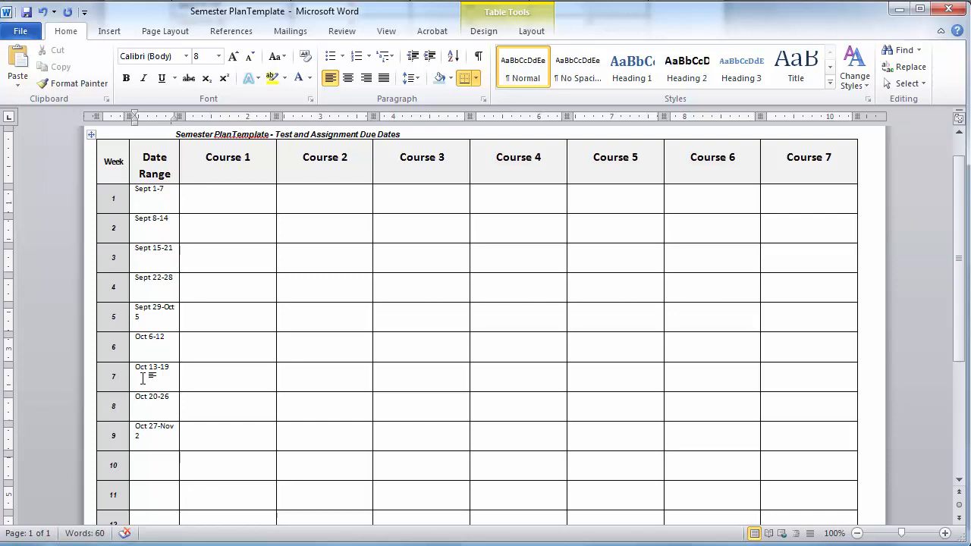
scroll("down", 3)
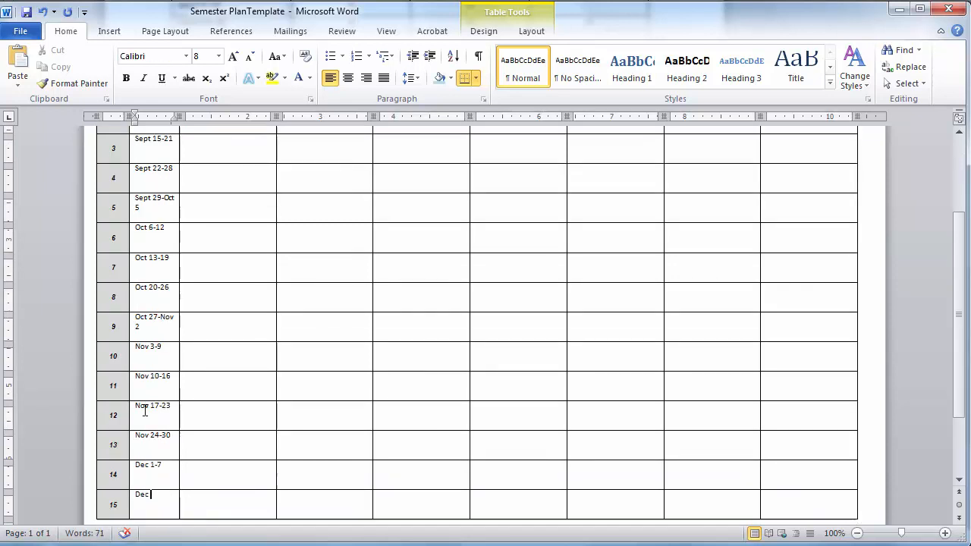
scroll("up", 3)
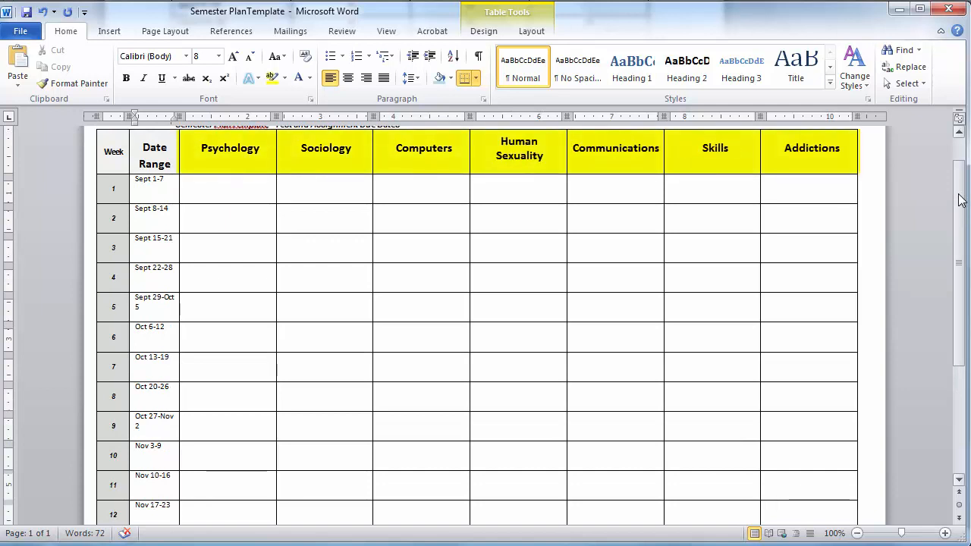
type("Mon Sep 8, in-class assignment 1, 5%")
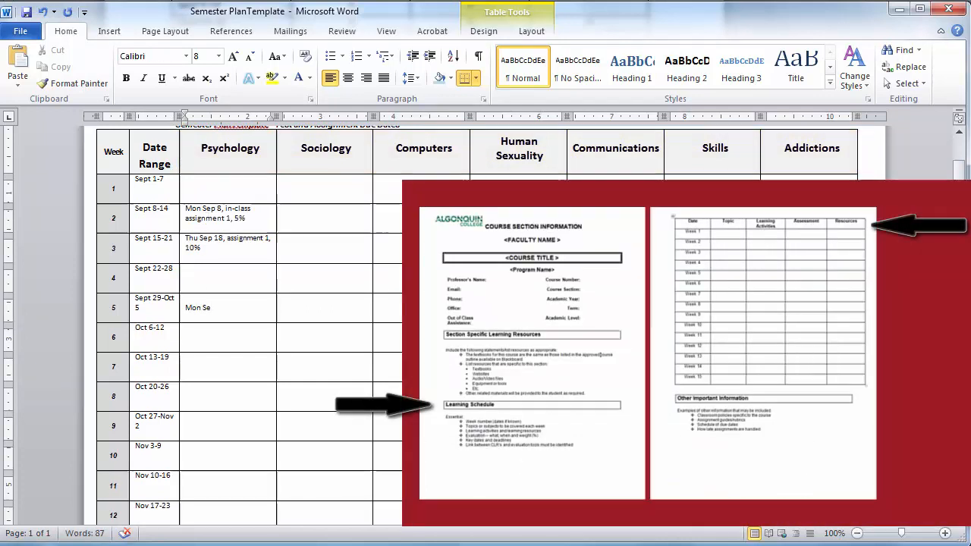
Step: Enter Psychology due dates: Mon Sep 29 in-class assignment 2 5%, Thu Oct 9 assignment 2 10%, Thu Oct 16
type("Mon Sep 29, in-class assignment 2, 5%")
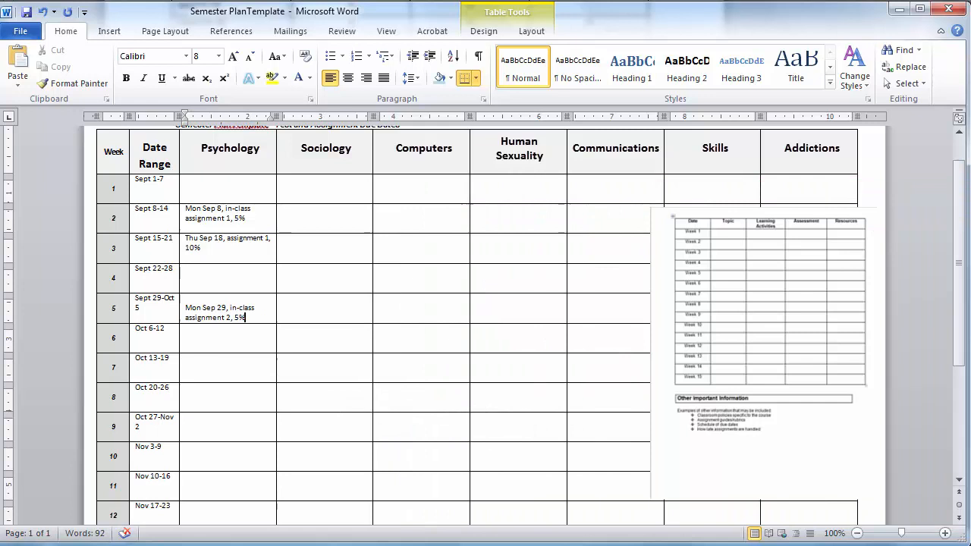
type("Thu Oct 9, assignment 2, 10%")
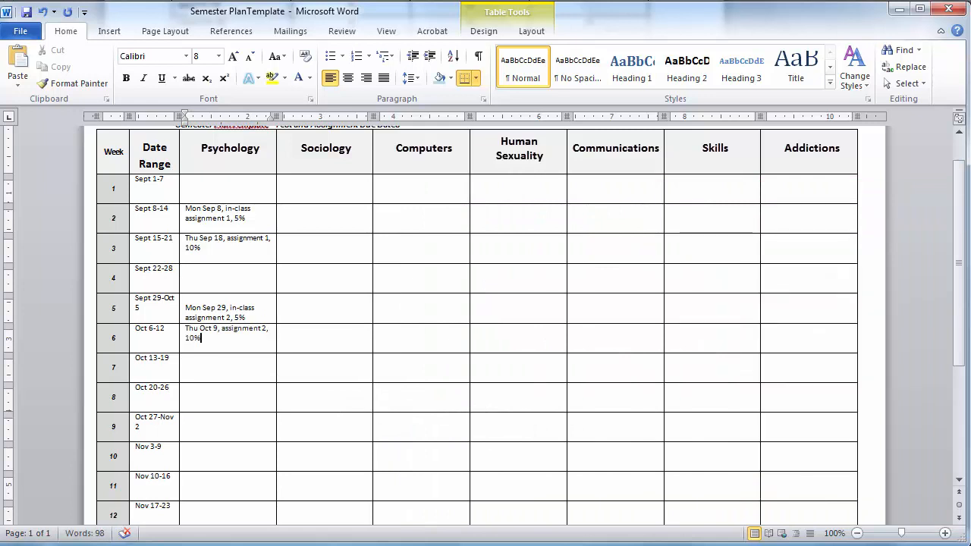
type("Thu Oct 16, midterm, 20%")
left_click(325, 249)
type("F")
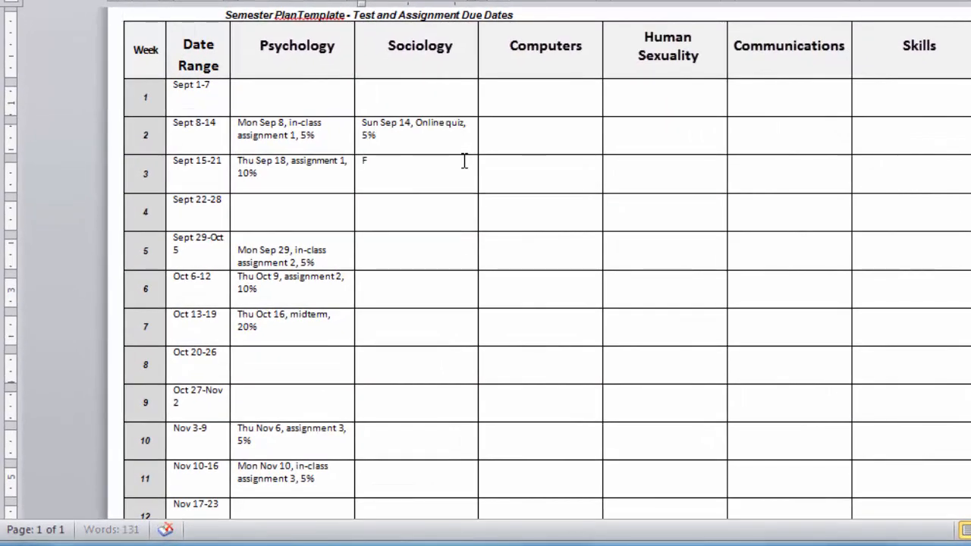
Step: Enter Sociology entries: Fri Sep 19 online assignment 5, Sun Oct 1, Sun Oct 26 online quiz 5%, Fri Nov 14 online assignment
type("ri Sep 19, online assignment, 5%")
left_click(416, 211)
type("Sun Sep 28, online")
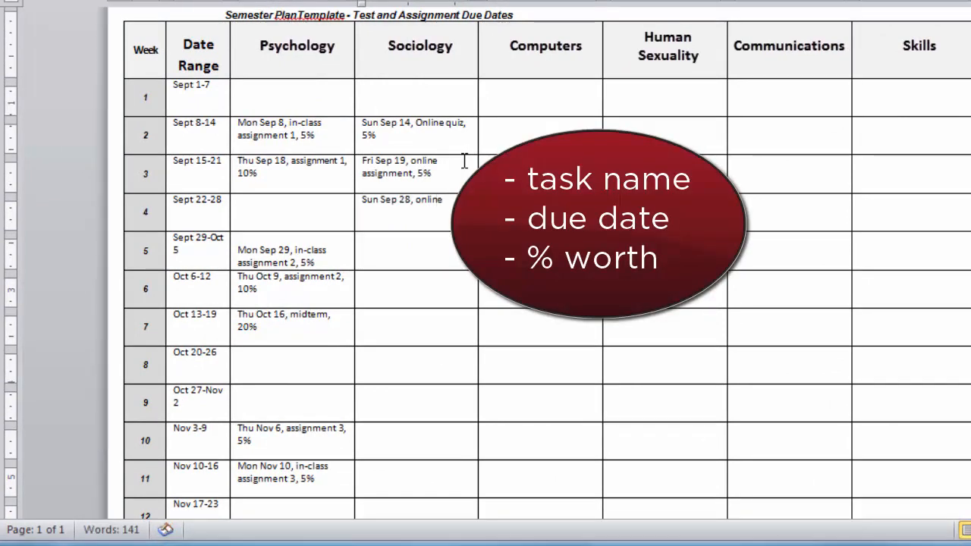
type("Sun Oct 12, online quiz, 5%")
left_click(416, 327)
type("Fri Oct 17, online assignment, 5%")
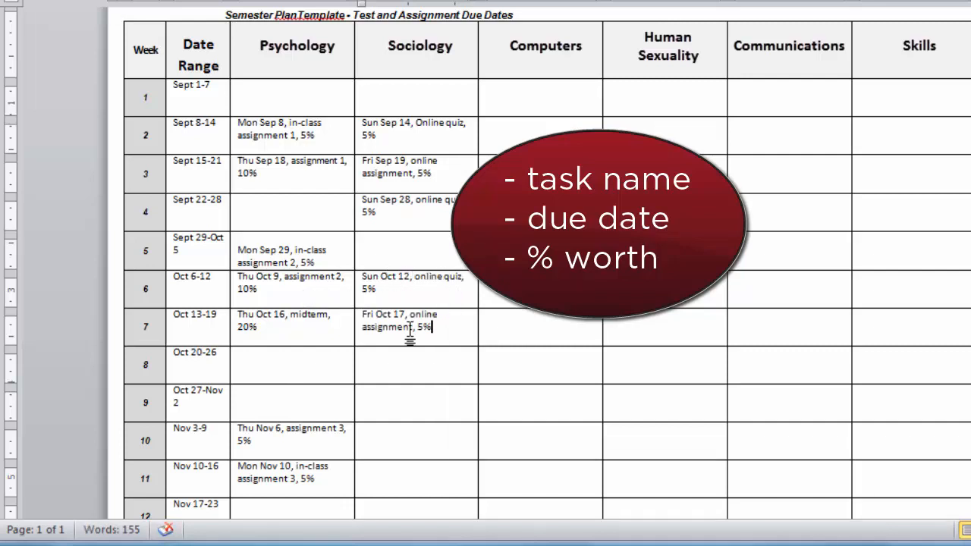
type("Sun Oct 26, online quiz, 5%")
left_click(416, 440)
type("Sun Nov 9, online quiz, 5%")
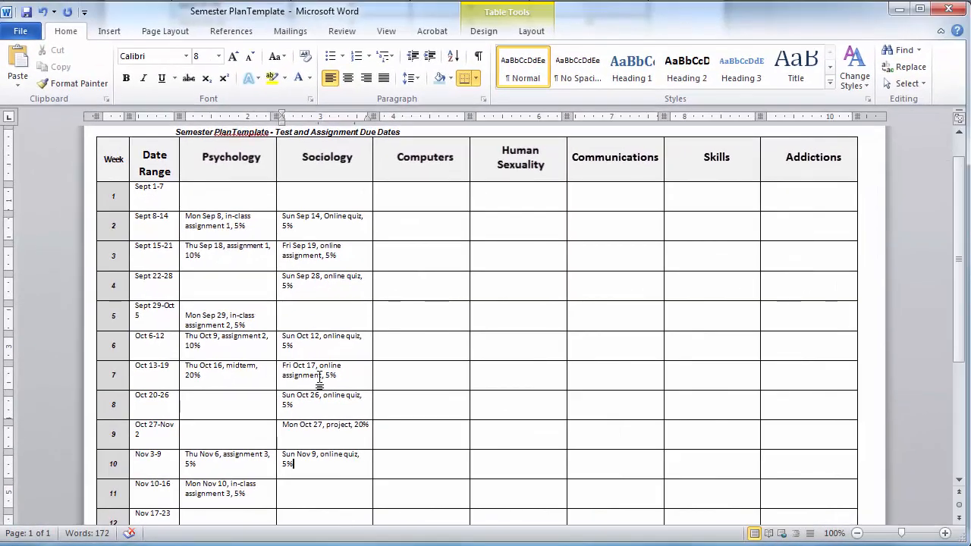
type("Fri Nov 14, online assignment, 5%")
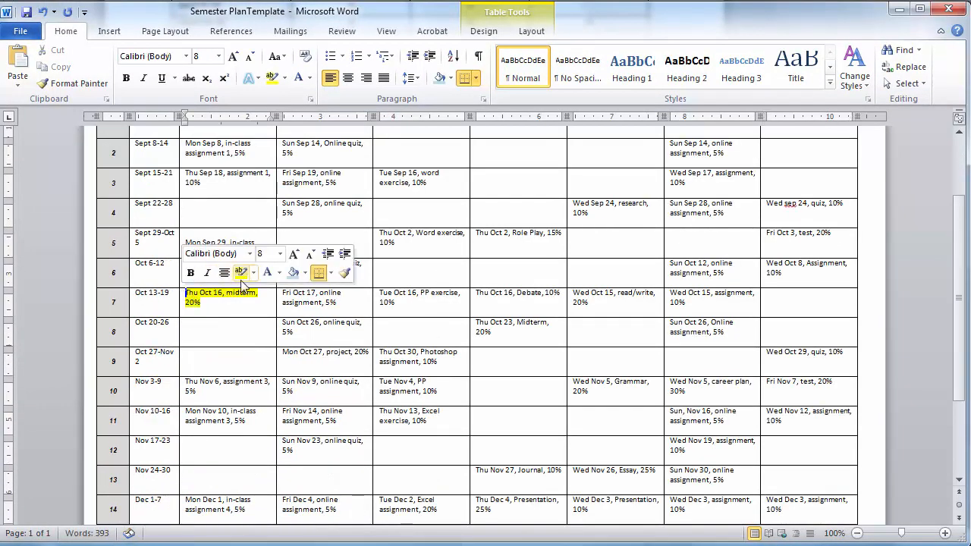
Step: Scroll through the plan to review highlighted key items and shaded busy weeks
scroll("up", 3)
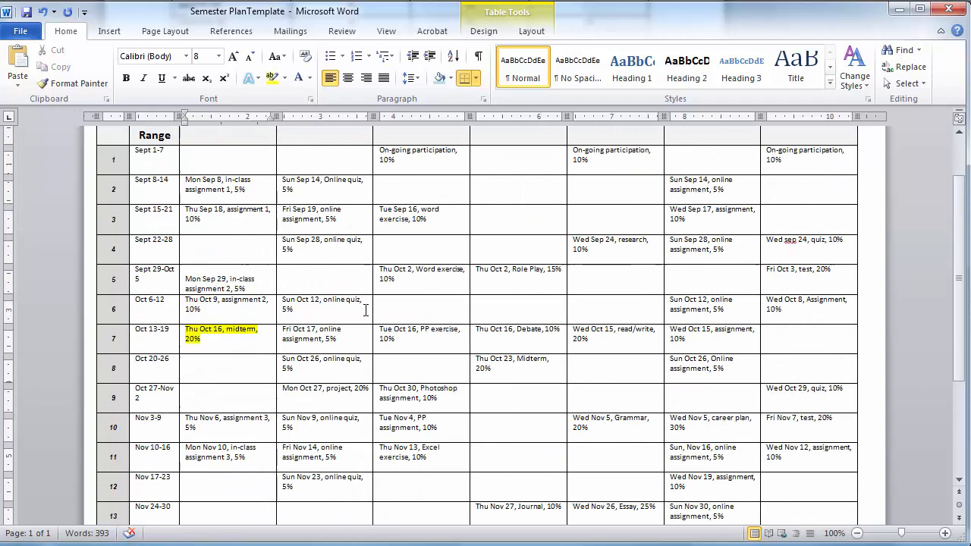
scroll("down", 3)
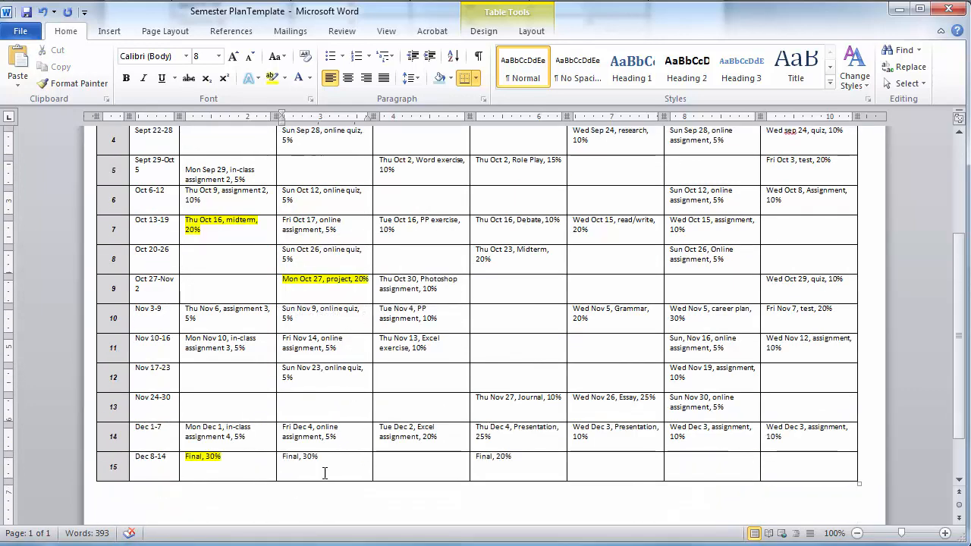
scroll("up", 3)
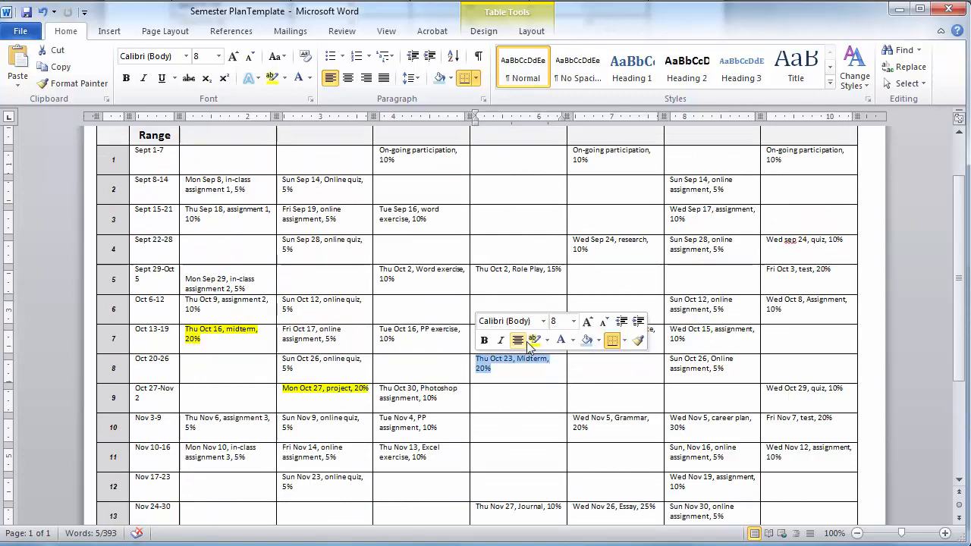
scroll("down", 3)
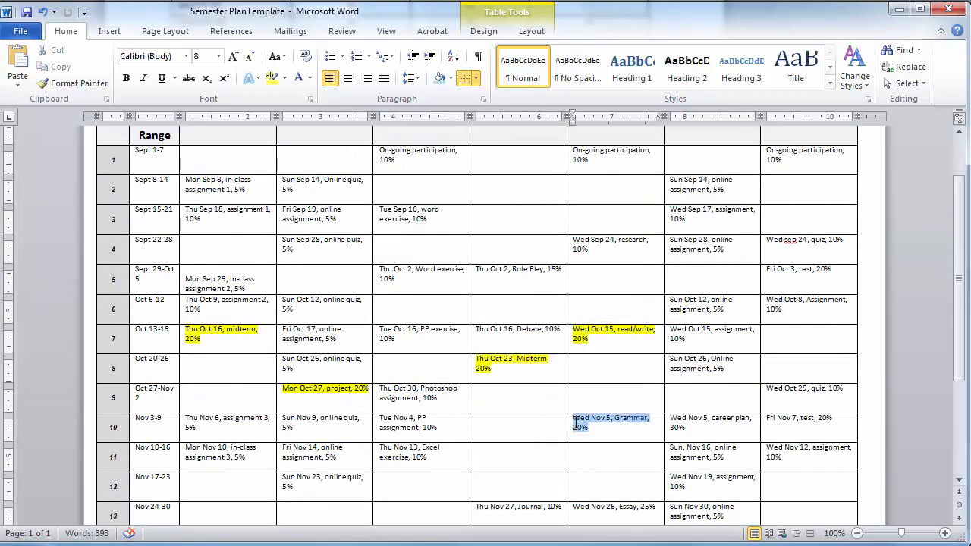
scroll("down", 3)
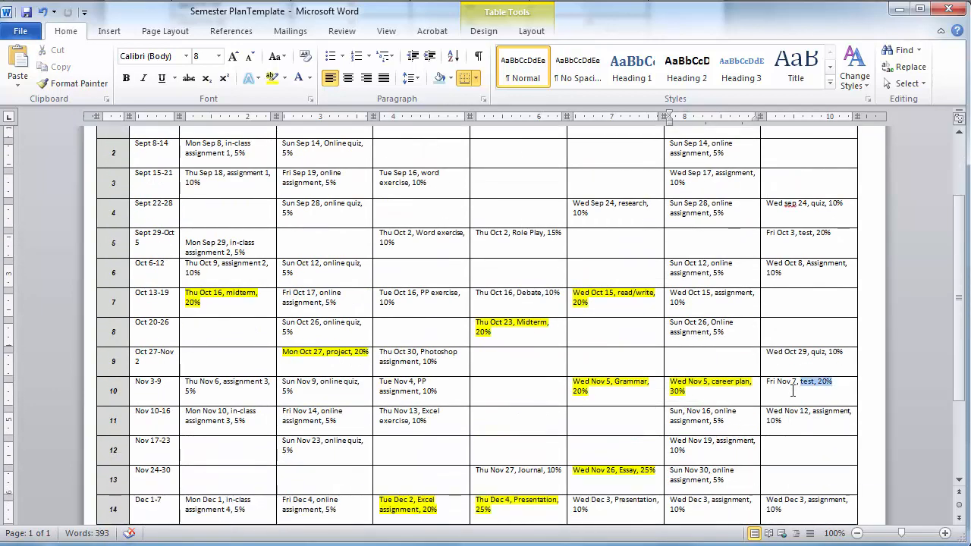
scroll("down", 3)
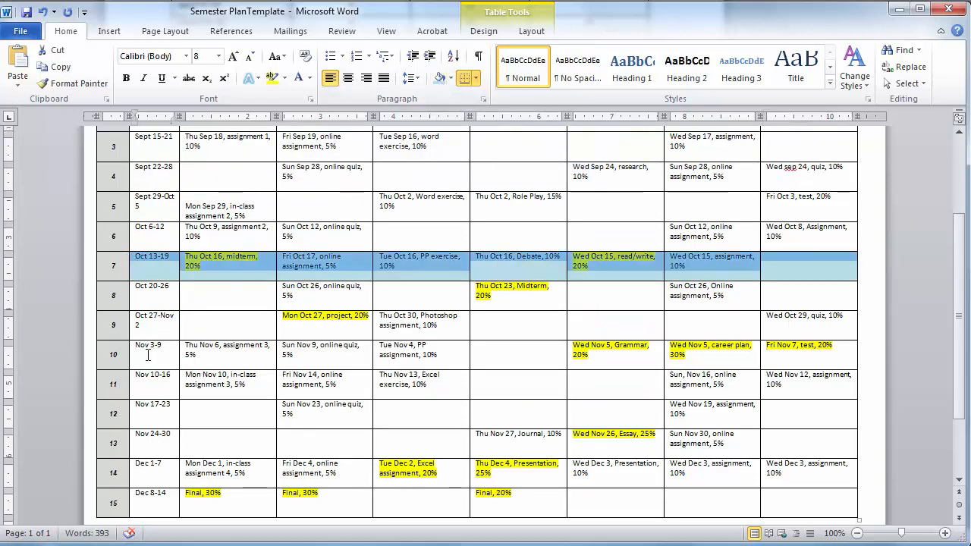
scroll("down", 3)
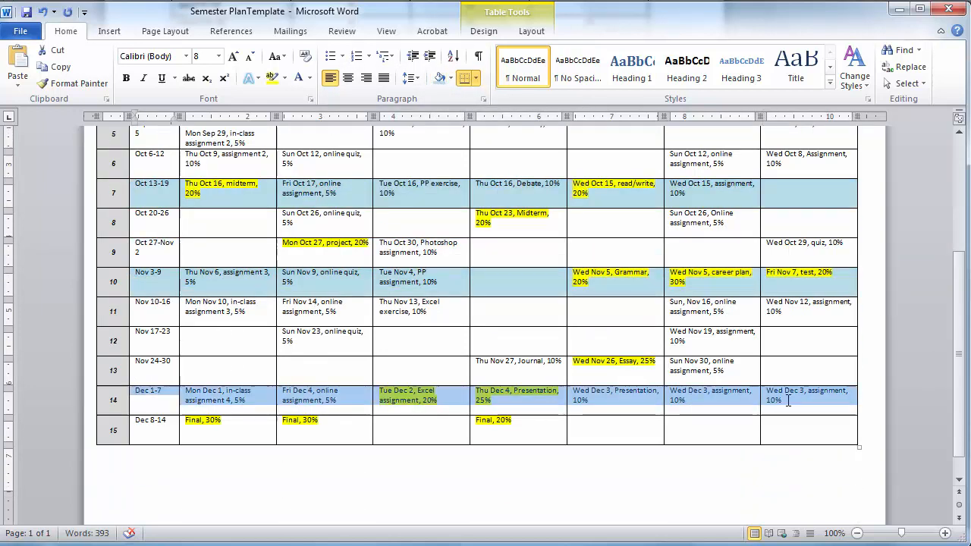